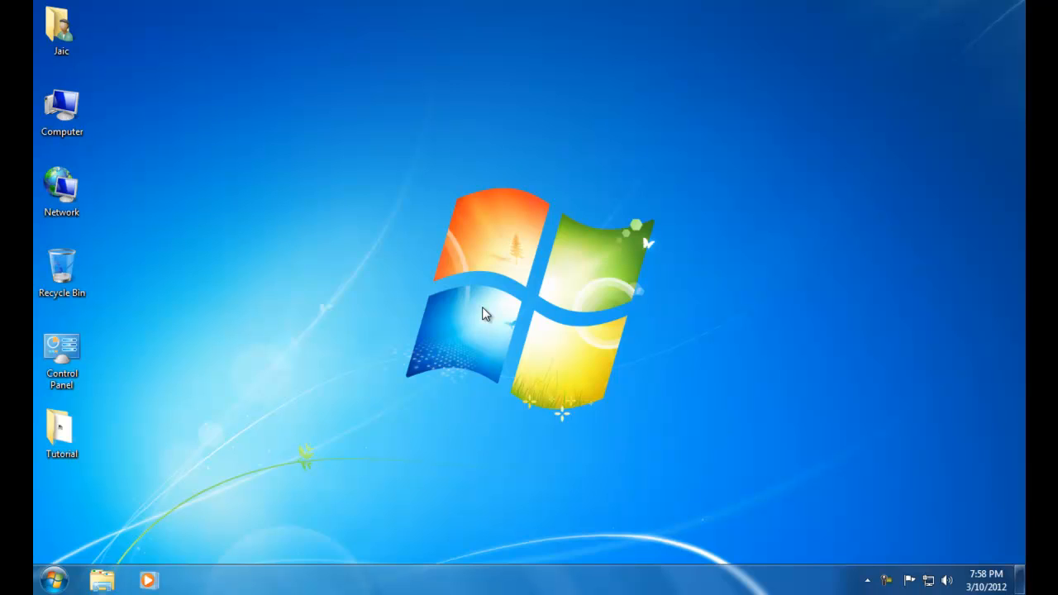
Open the desktop Tutorial folder holding the DSL 4.4.10 zip and the installer
double_click(60, 427)
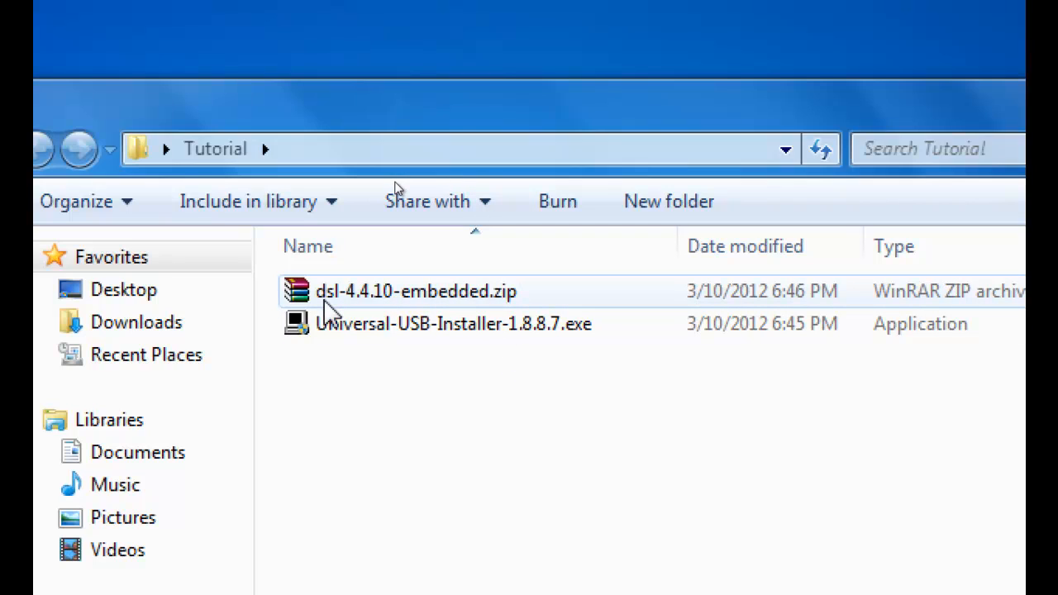
mouse_move(378, 316)
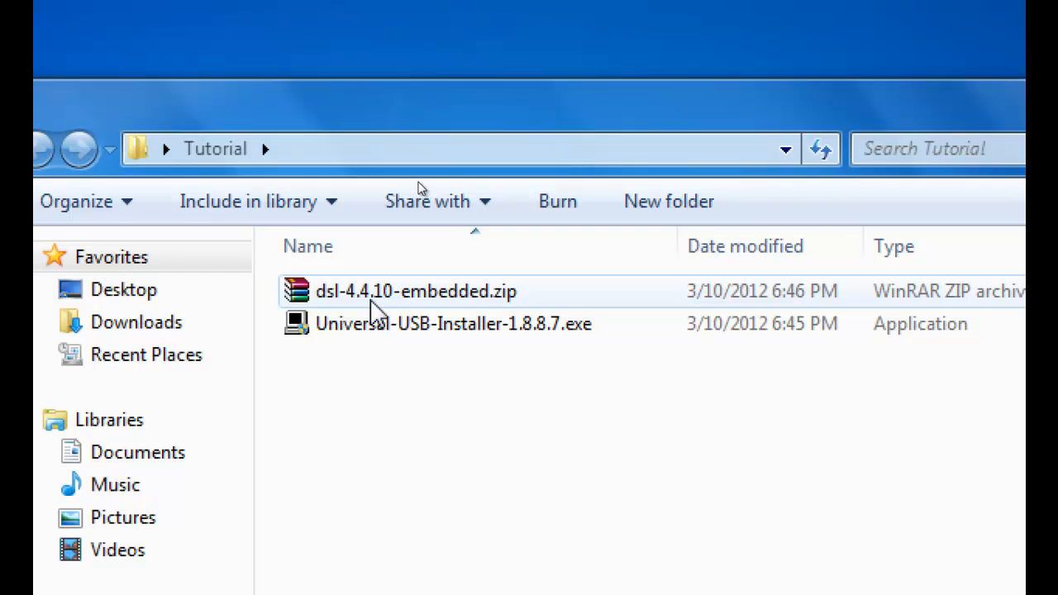
mouse_move(405, 311)
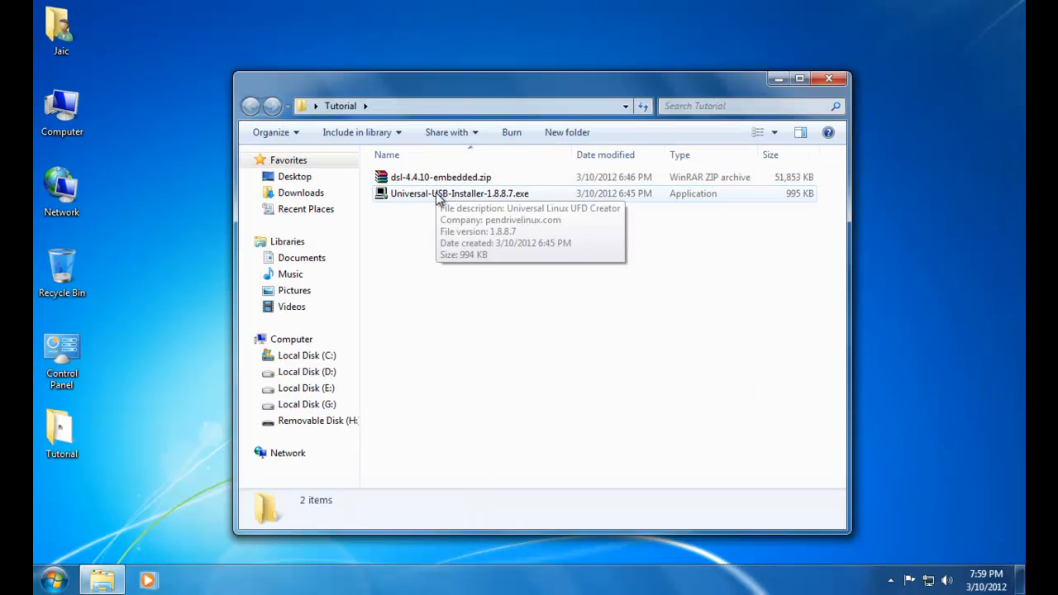
Launch Universal-USB-Installer-1.8.8.7.exe and accept its licence agreement
click(457, 192)
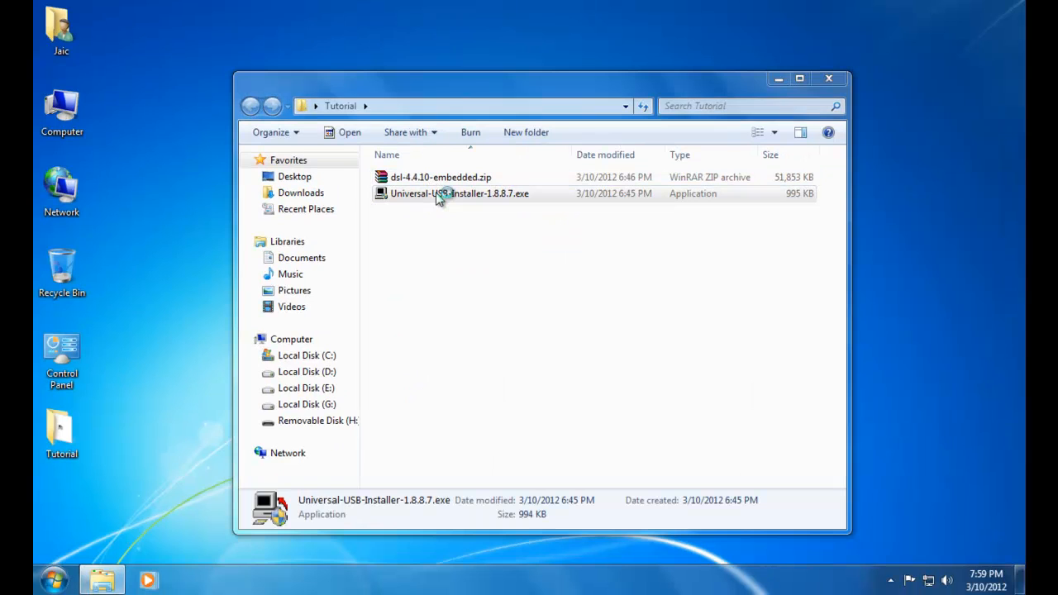
double_click(455, 194)
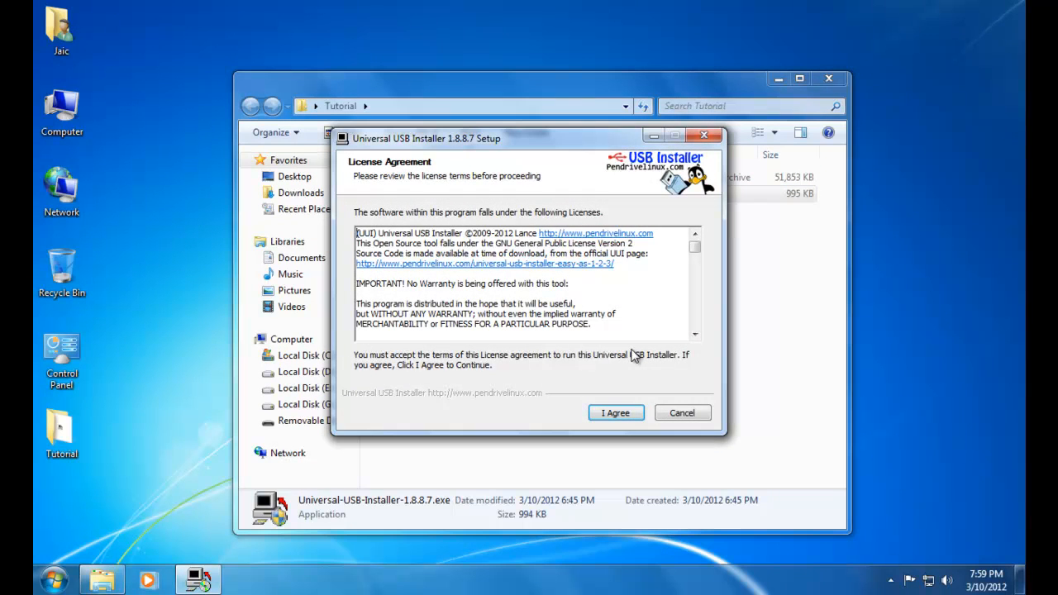
click(615, 413)
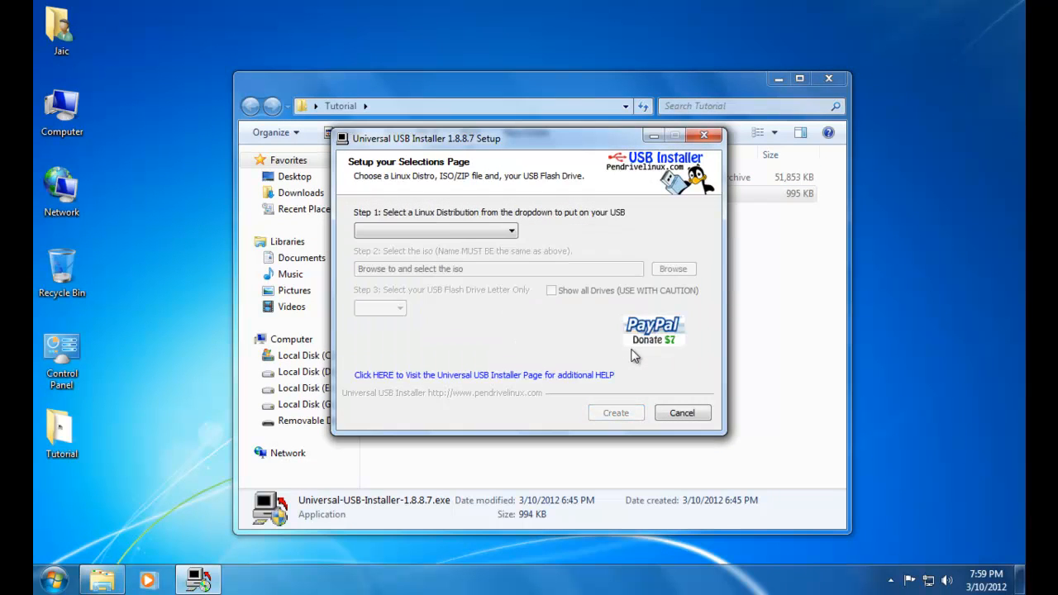
Choose DSL 4.4.10 as the distribution, with its zip detected and drive H: targeted
click(436, 232)
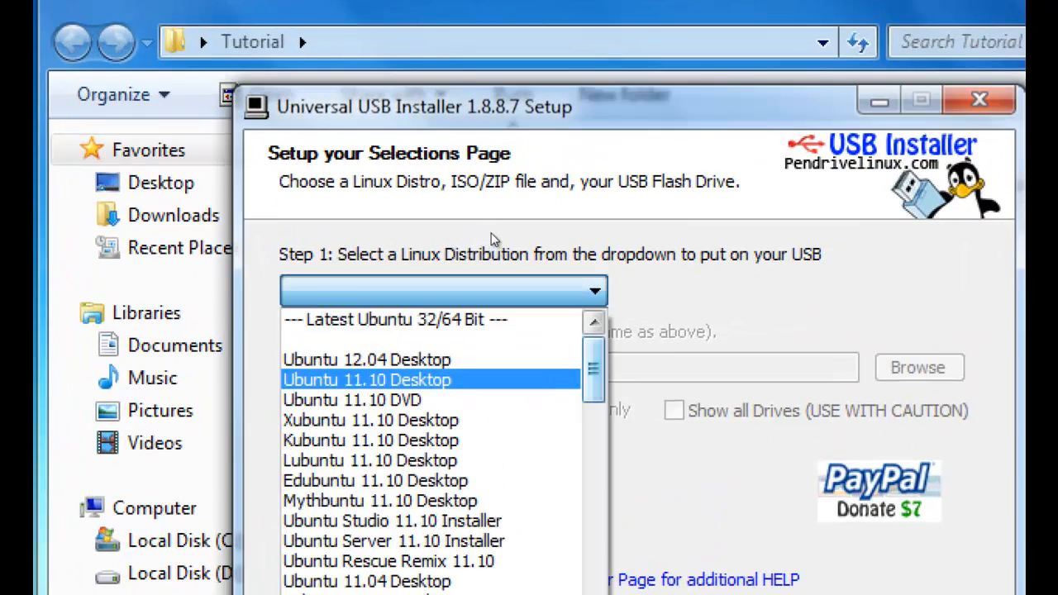
scroll(down, 3)
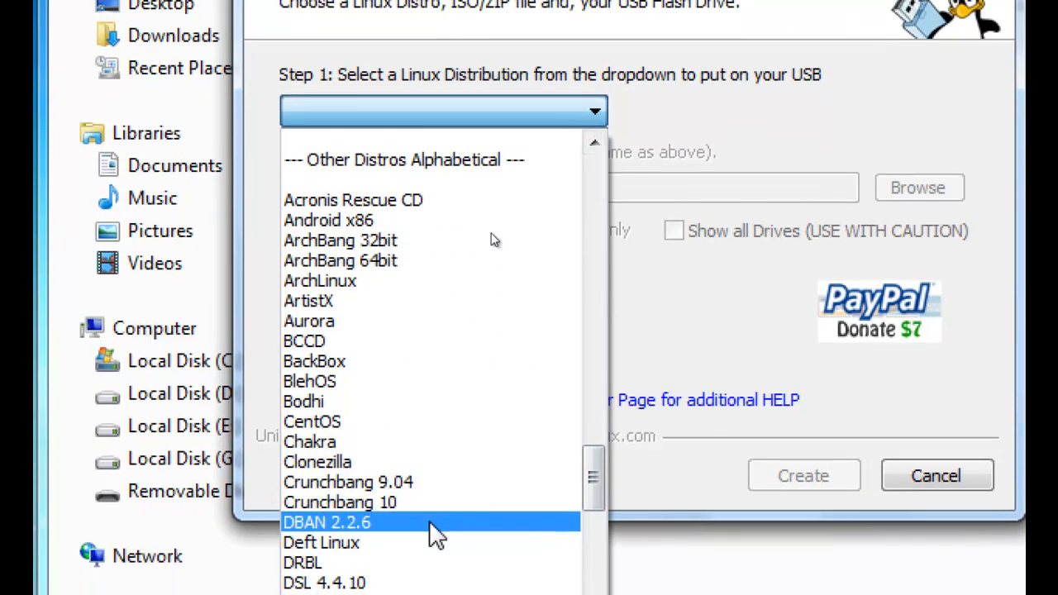
click(327, 582)
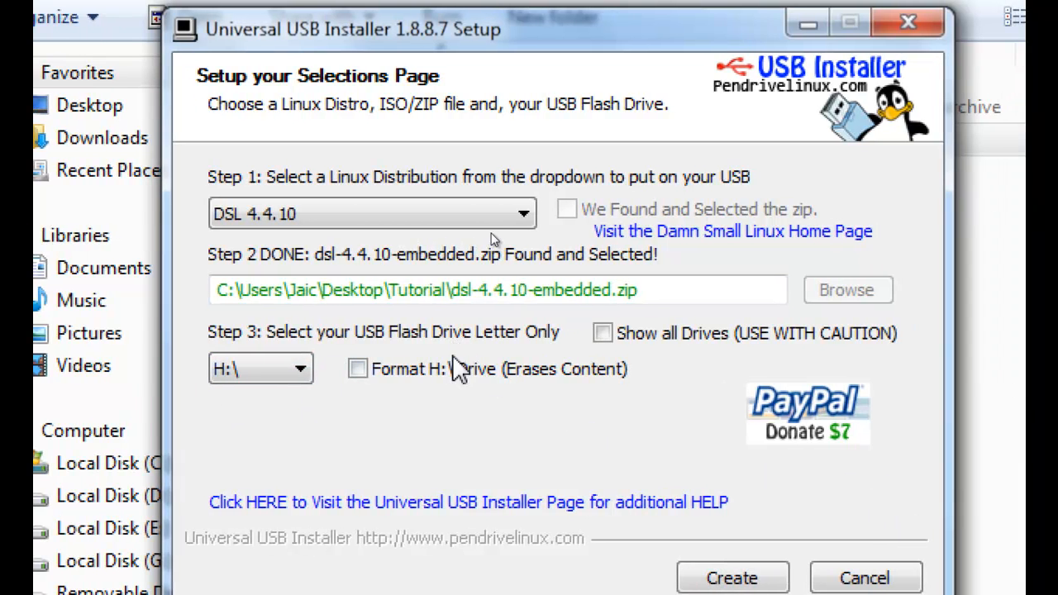
Format drive H: as FAT32 and create the bootable DSL 4.4.10 USB, confirming the warning
click(357, 368)
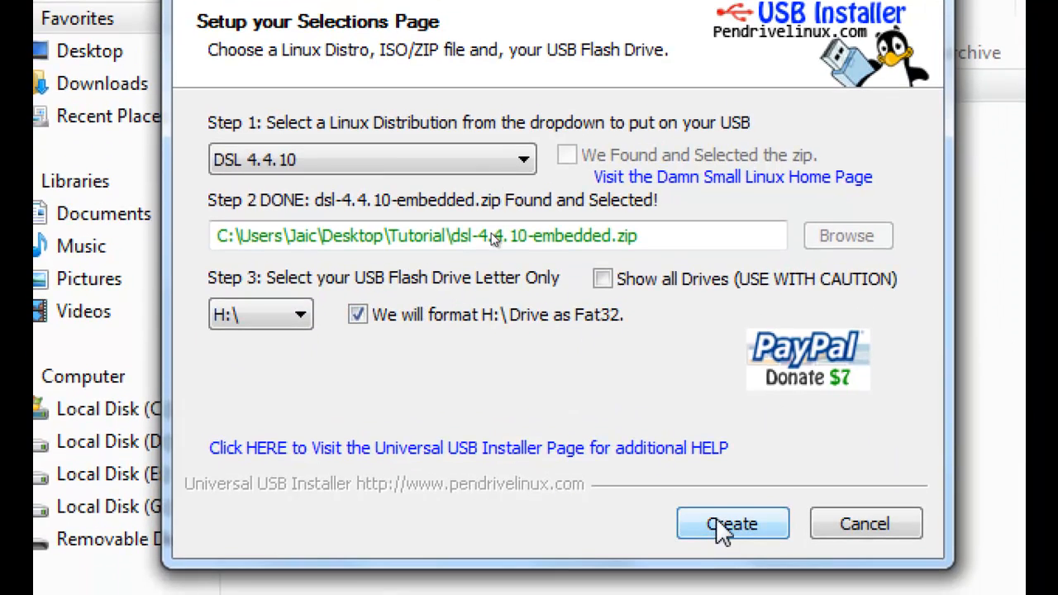
click(734, 522)
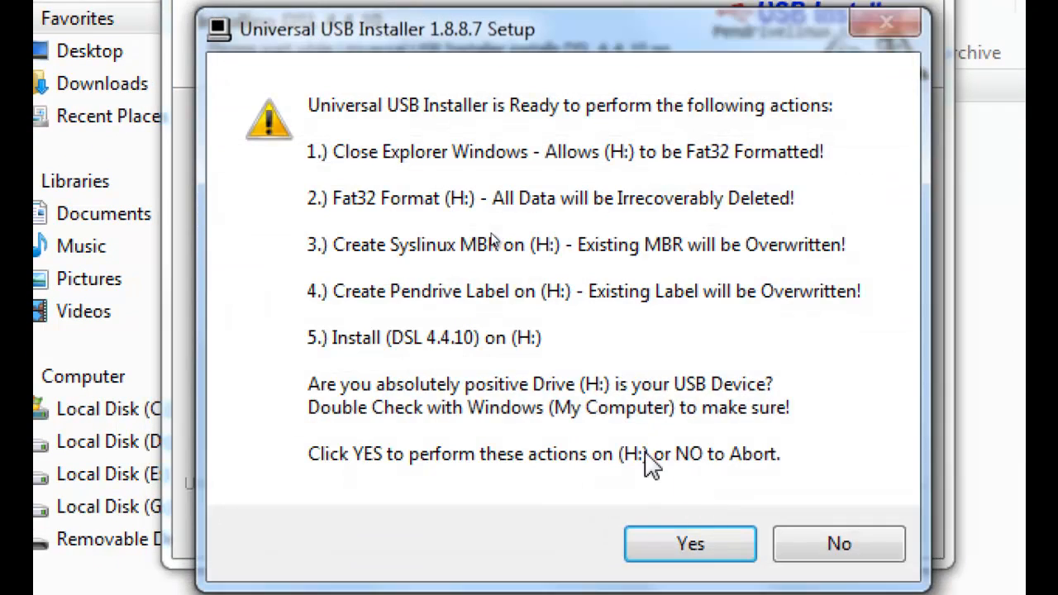
click(690, 544)
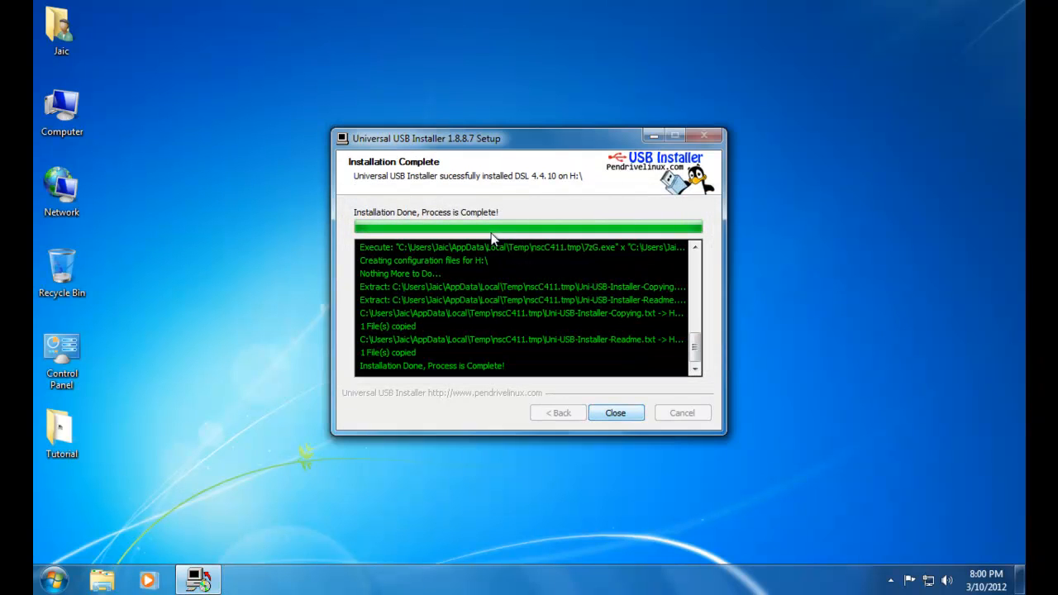
click(615, 413)
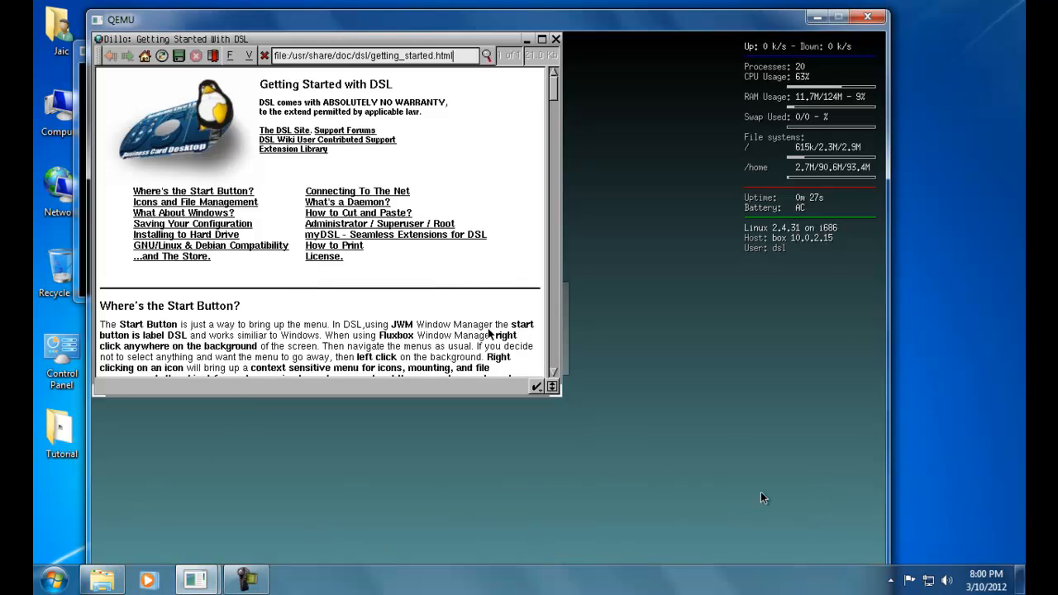
mouse_move(182, 139)
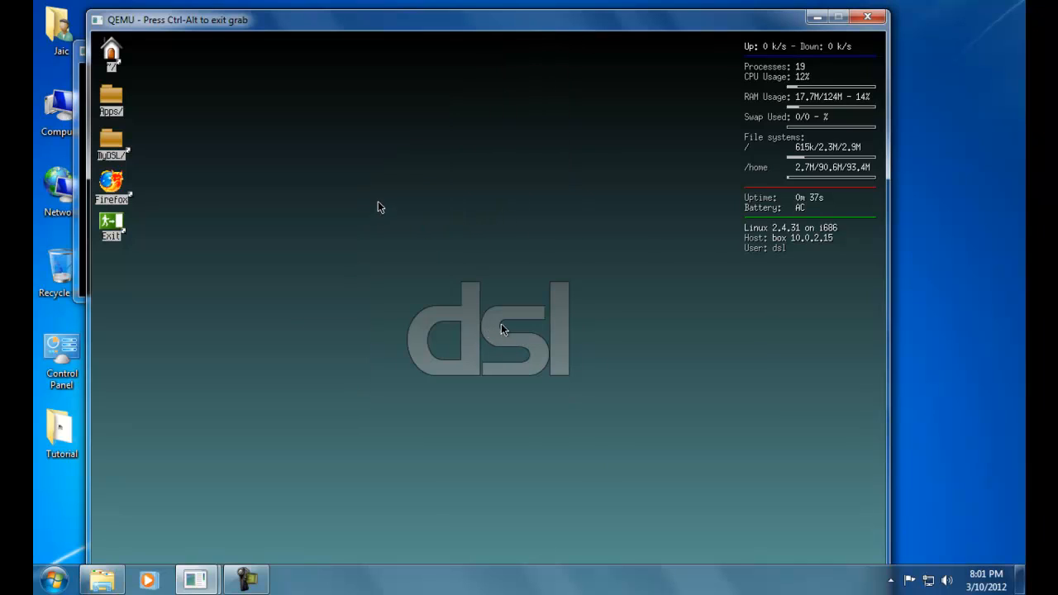
mouse_move(403, 286)
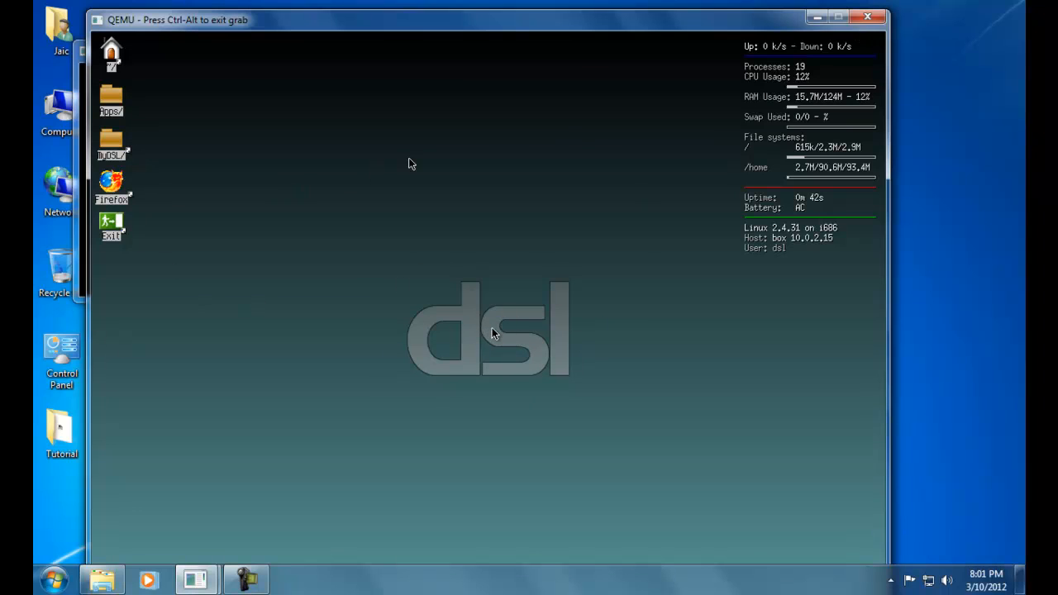
mouse_move(319, 202)
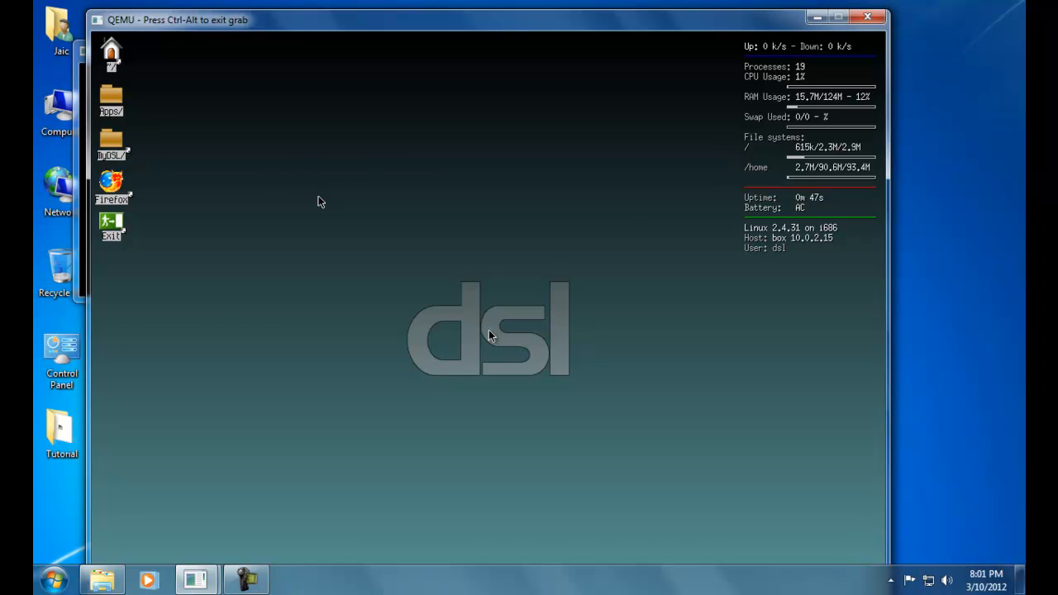
mouse_move(496, 234)
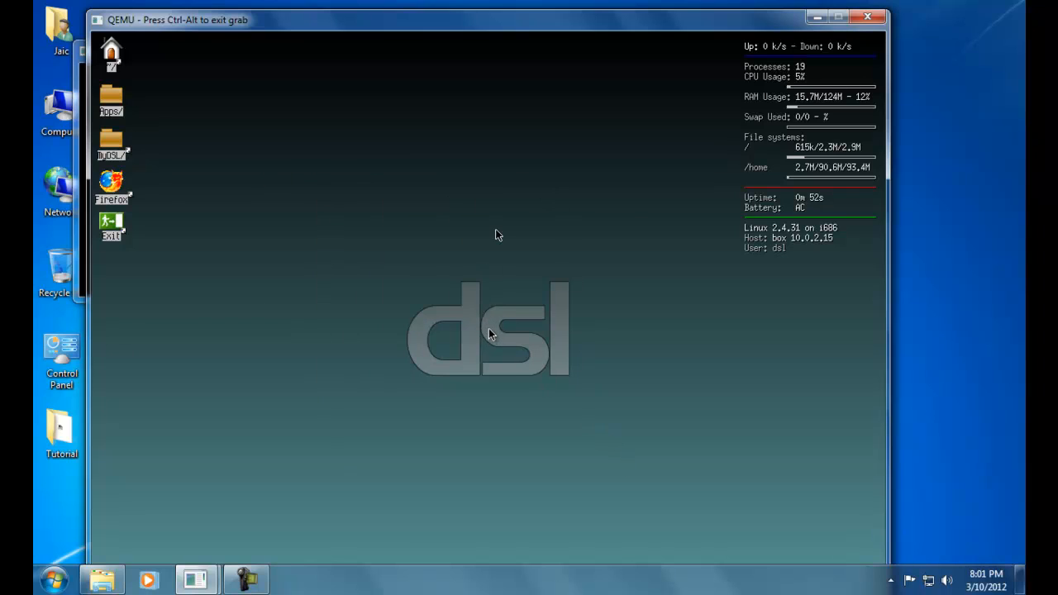